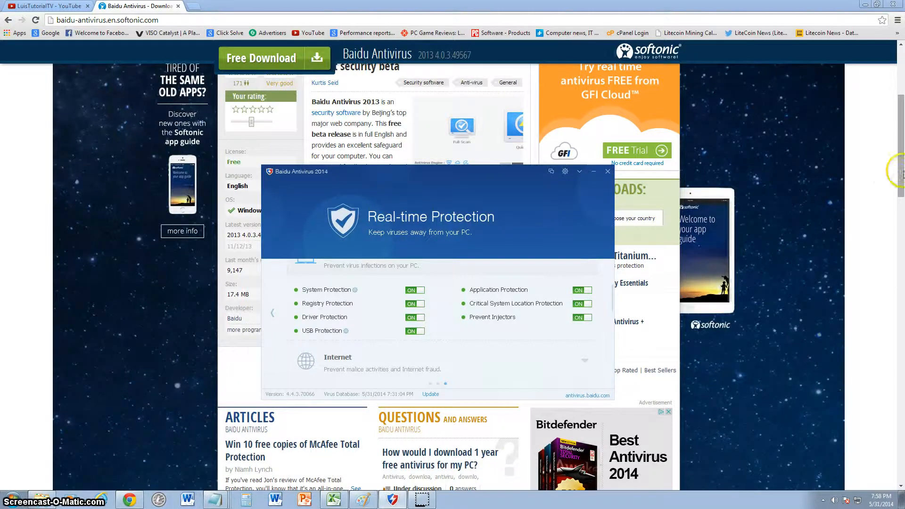
Switch to the scanning overview page and preview the quick scan target list.
click(606, 172)
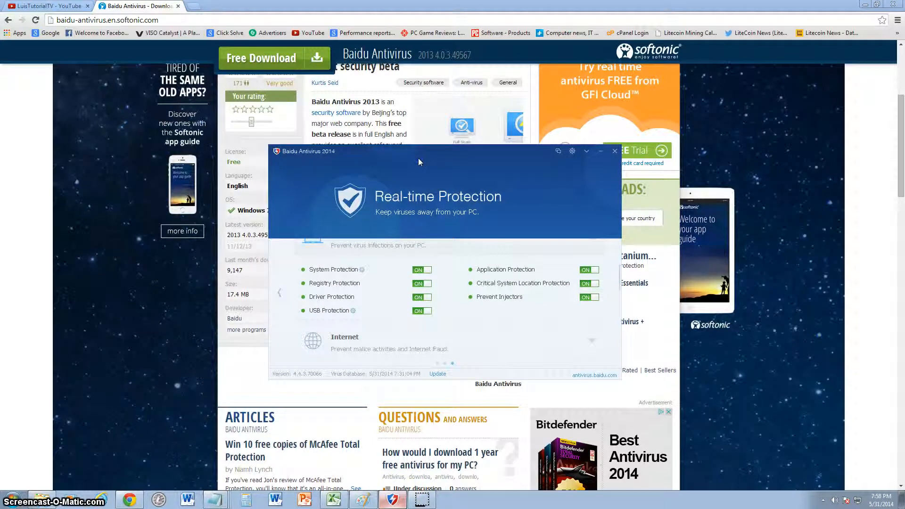
click(279, 293)
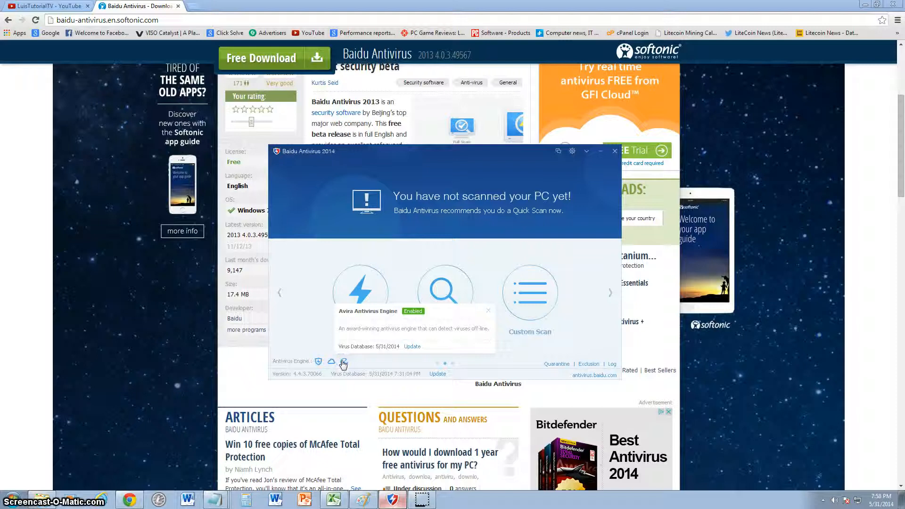
mouse_move(344, 363)
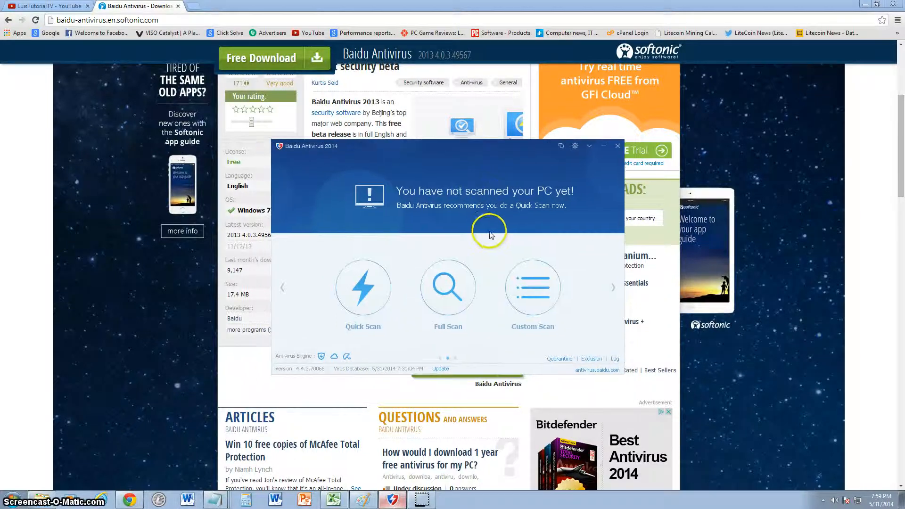
mouse_move(397, 285)
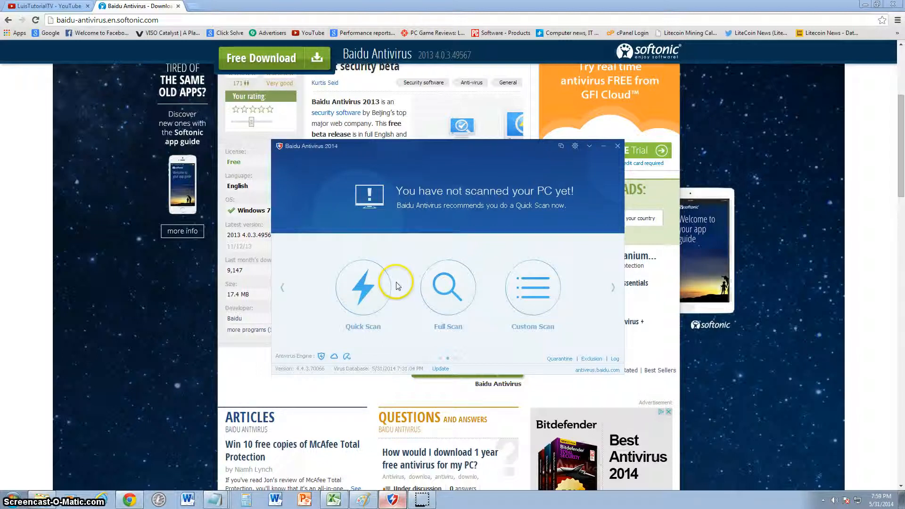
mouse_move(448, 287)
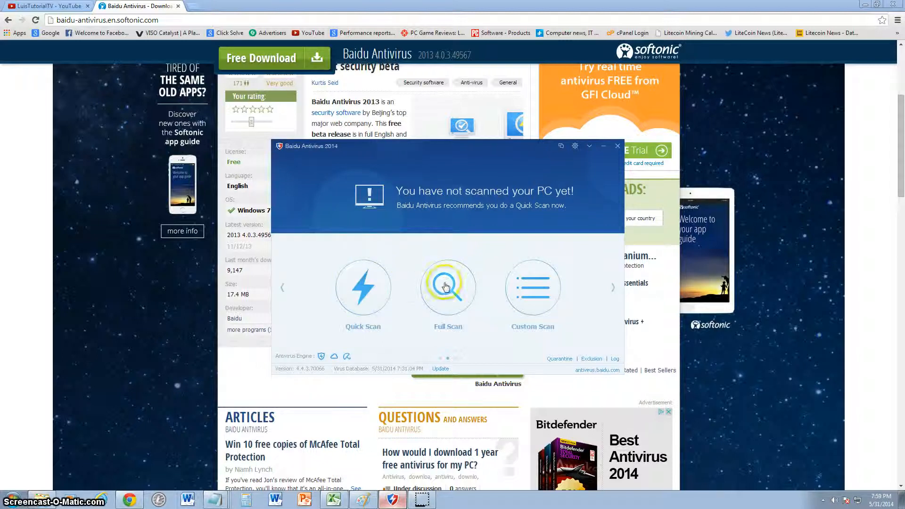
click(531, 287)
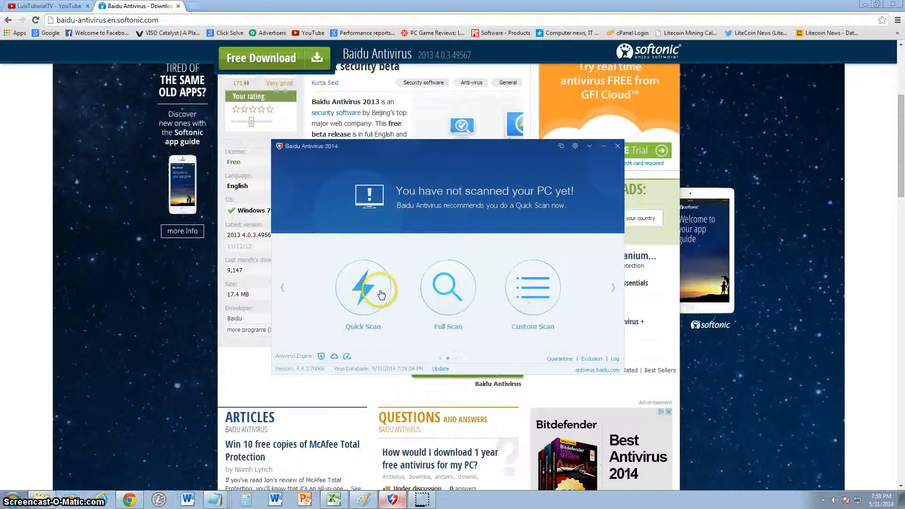
click(532, 287)
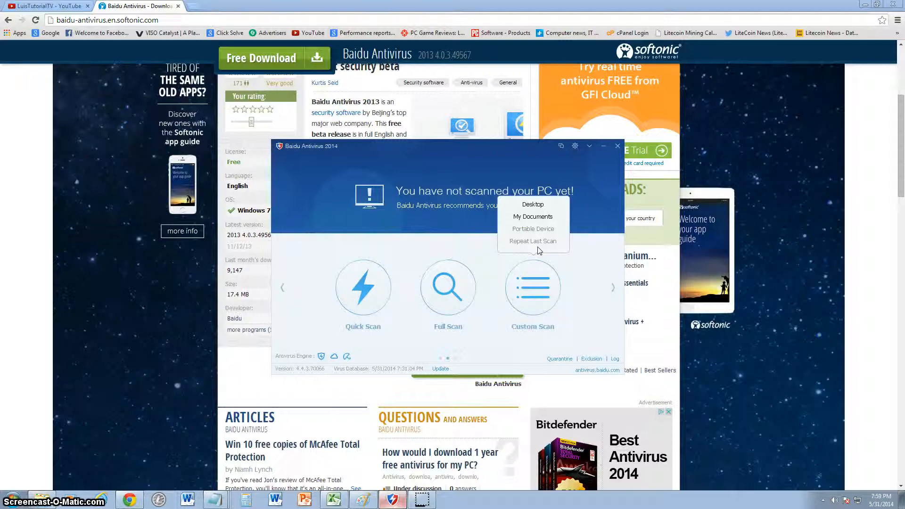
click(356, 225)
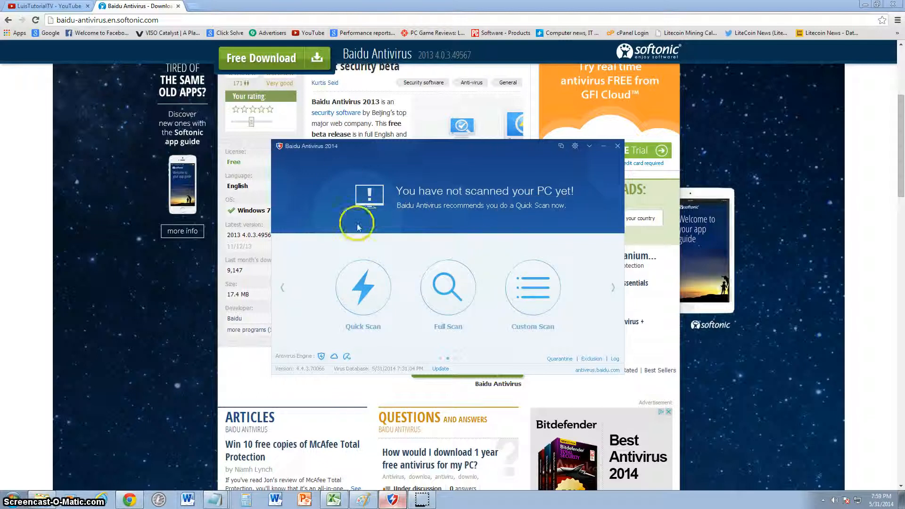
mouse_move(597, 290)
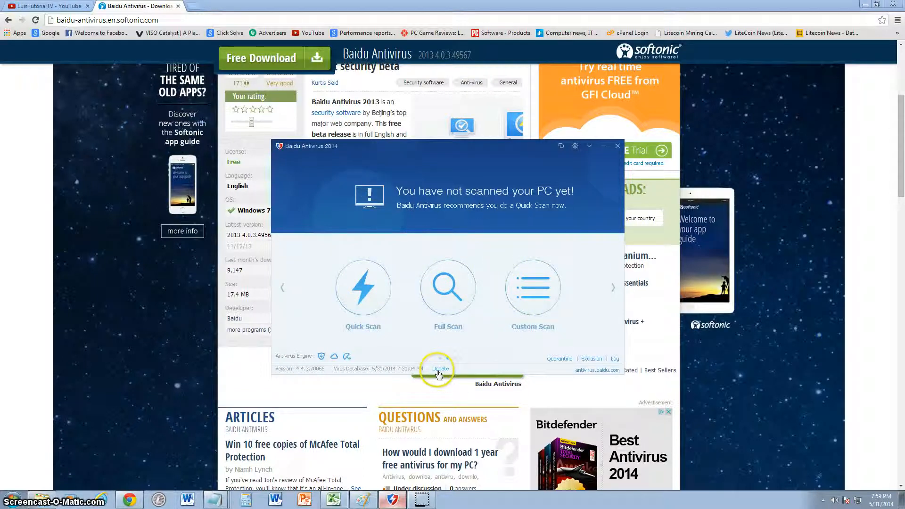
mouse_move(283, 290)
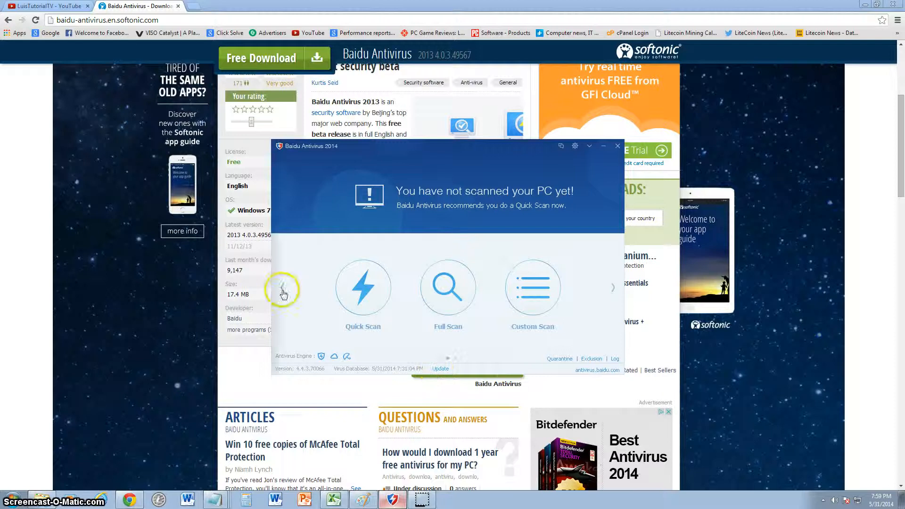
Move to the Toolbox page with Cloud File Scanner and Browser Protection.
click(612, 287)
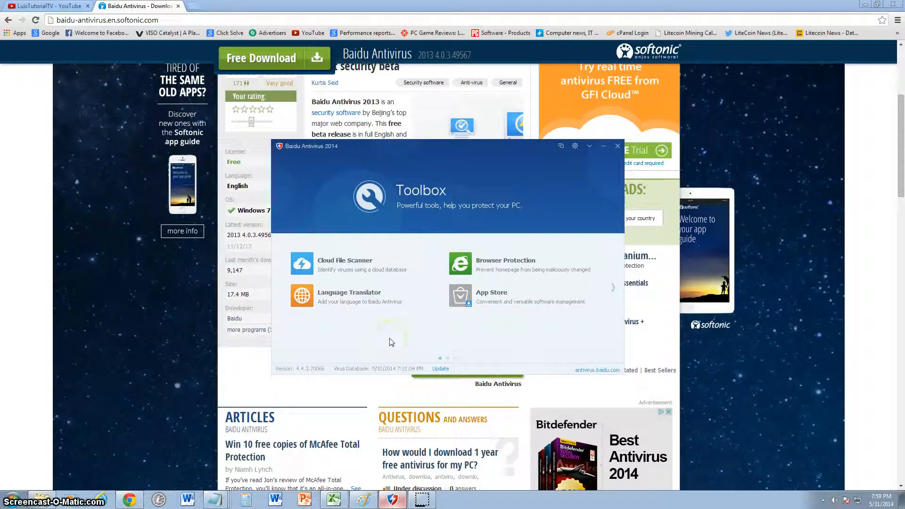
mouse_move(381, 348)
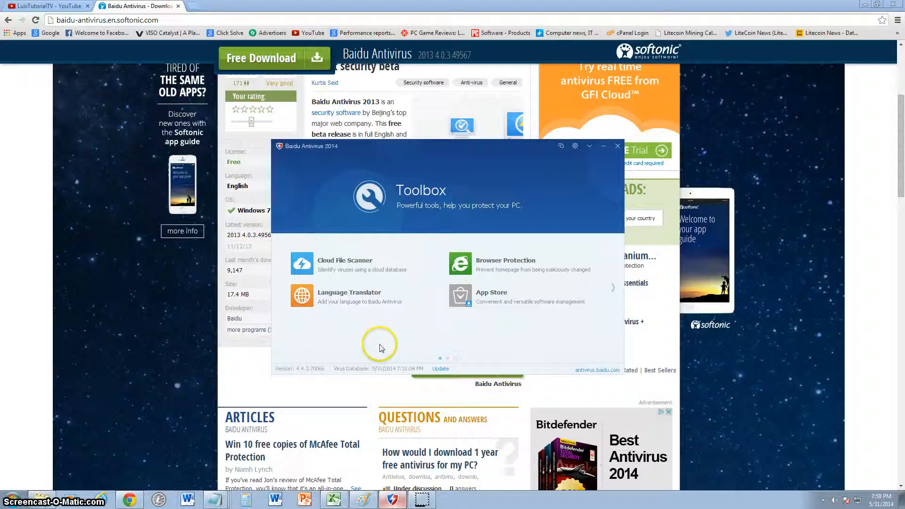
mouse_move(354, 302)
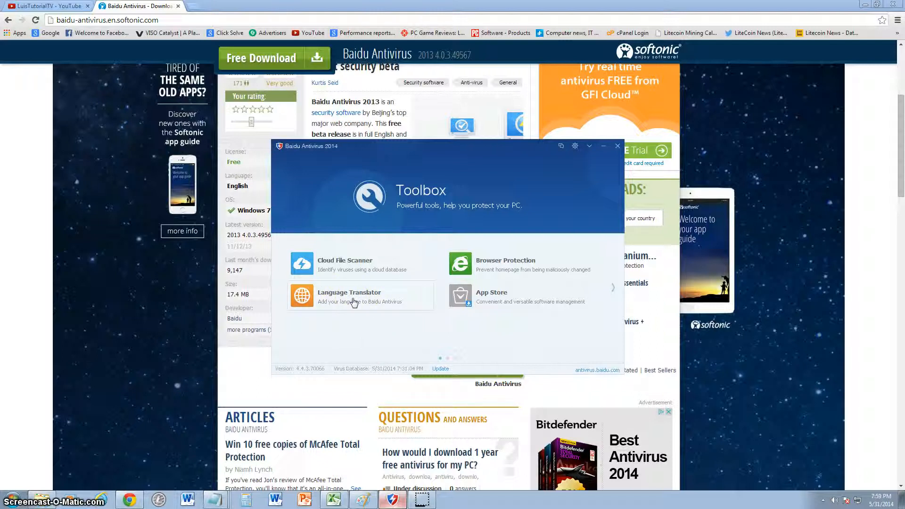
mouse_move(534, 338)
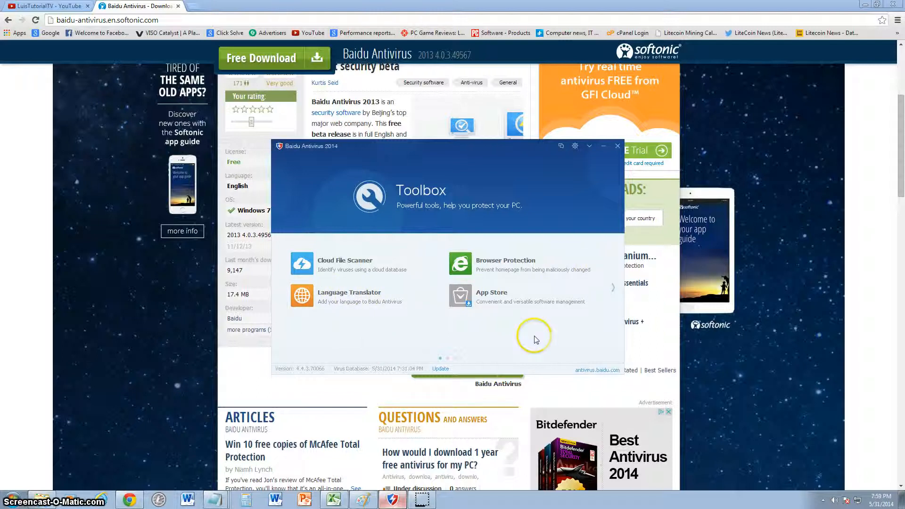
mouse_move(530, 336)
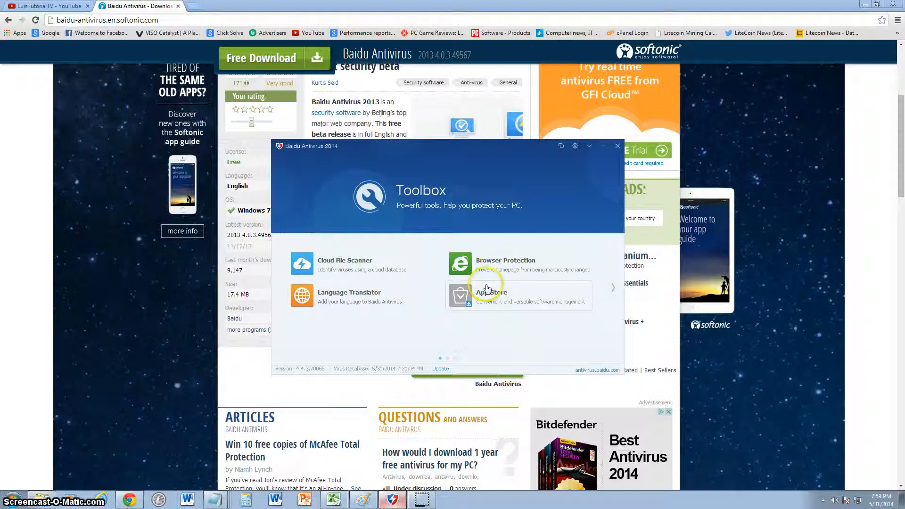
mouse_move(534, 239)
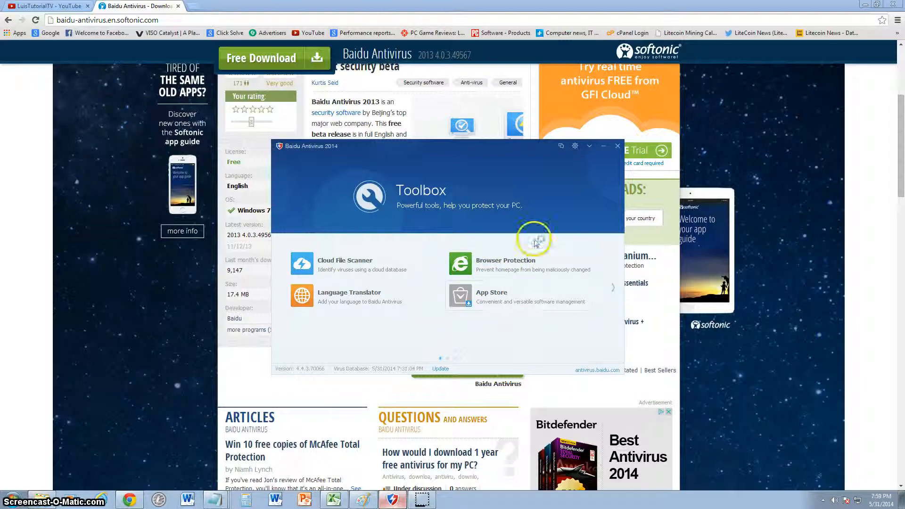
click(502, 264)
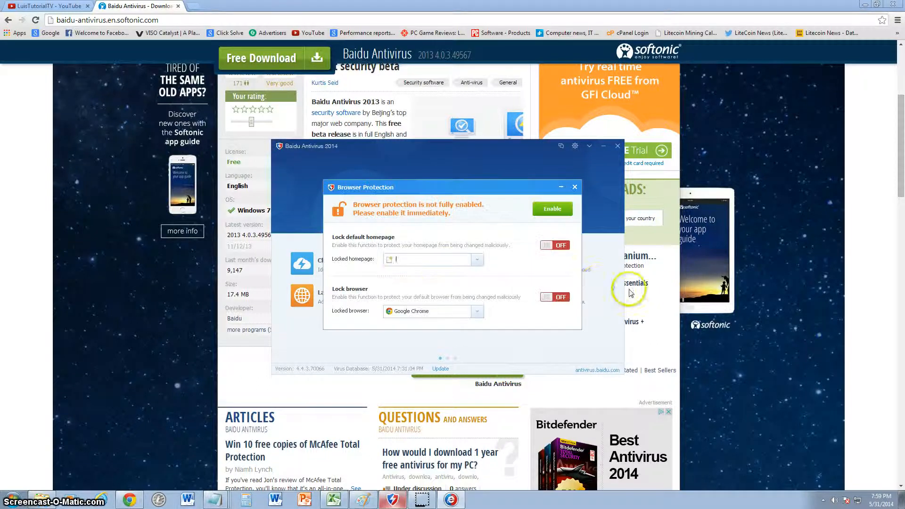
mouse_move(430, 249)
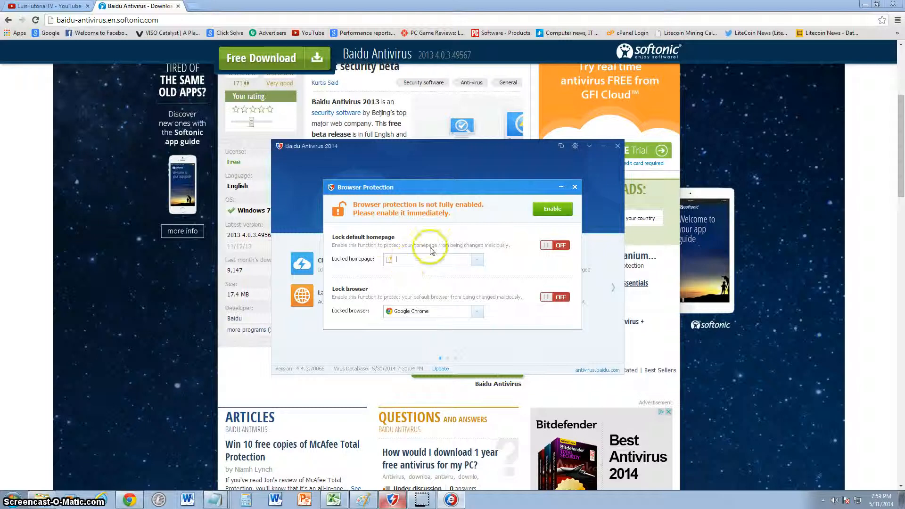
click(574, 187)
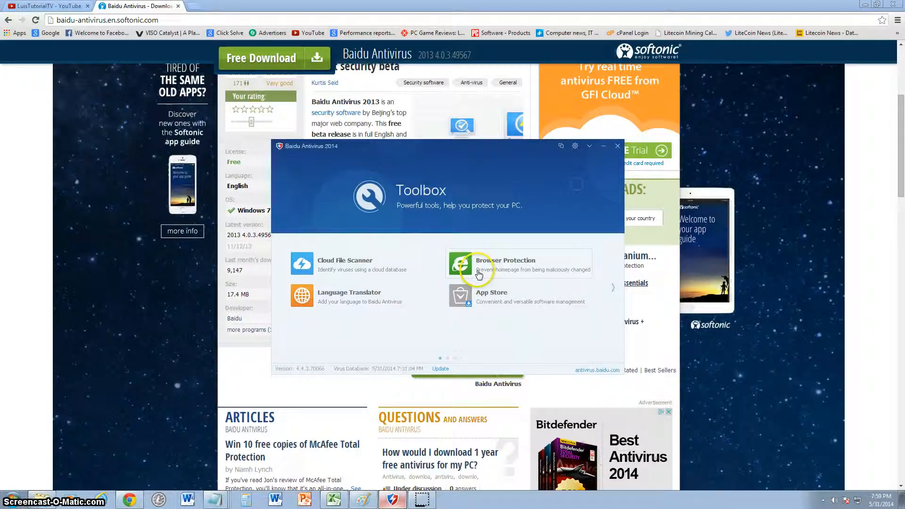
mouse_move(515, 342)
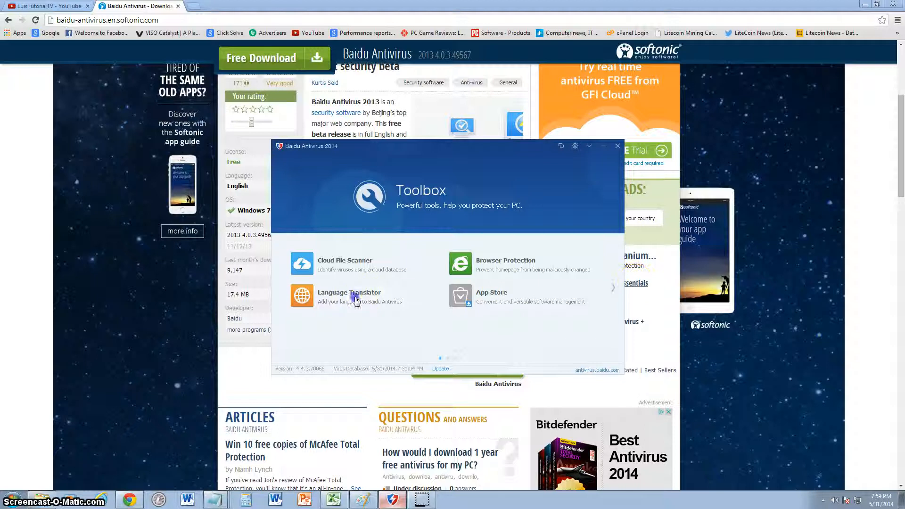
click(349, 296)
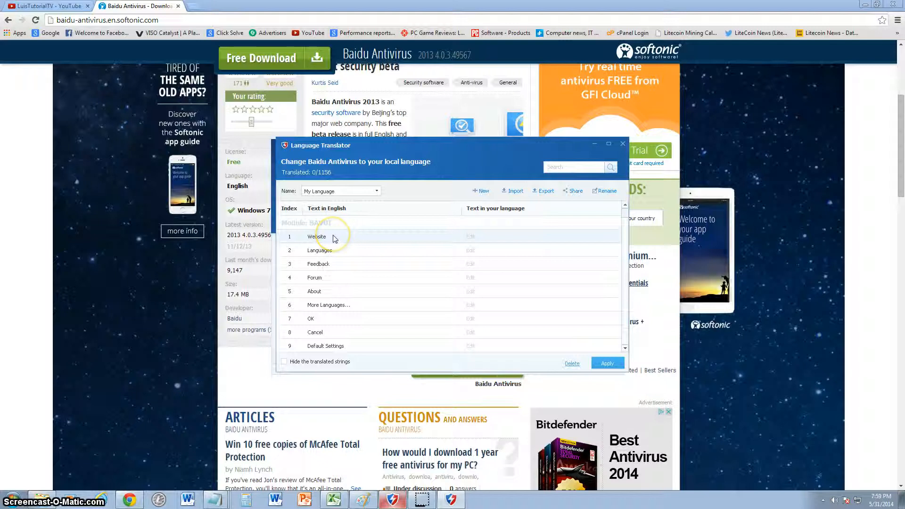
mouse_move(398, 239)
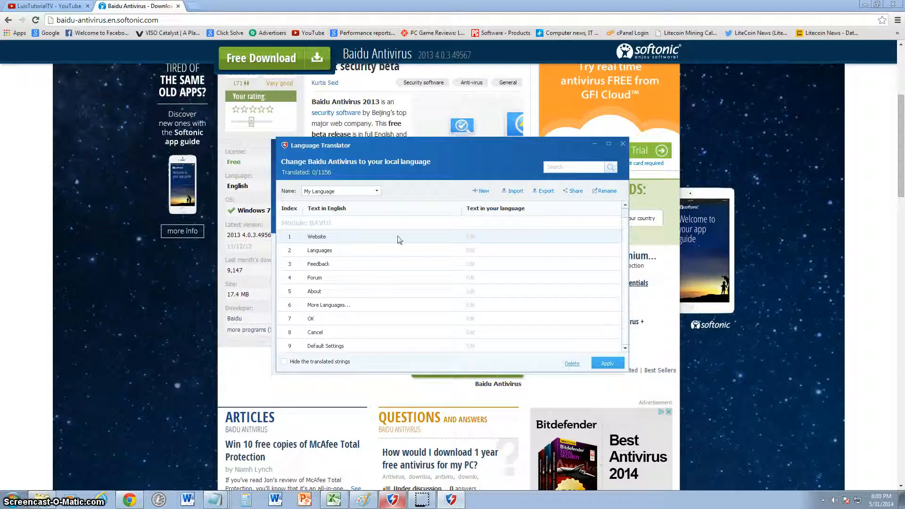
click(376, 191)
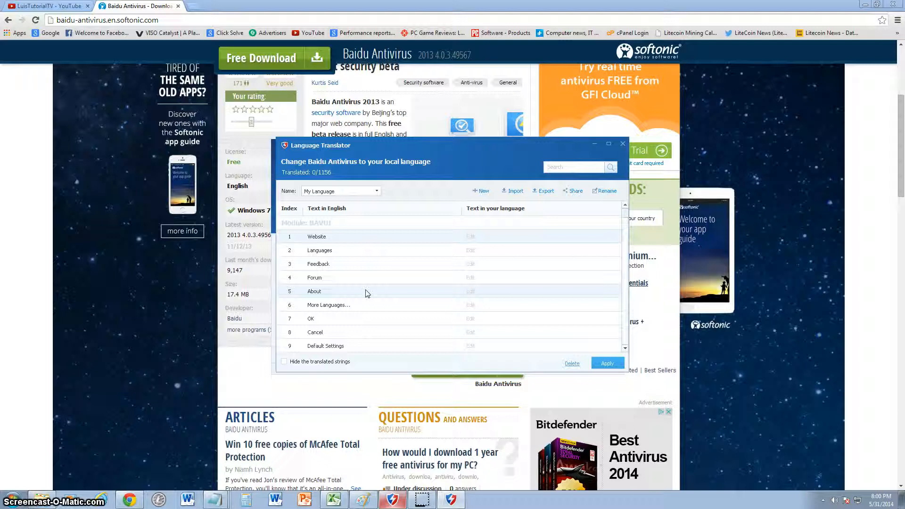
click(283, 362)
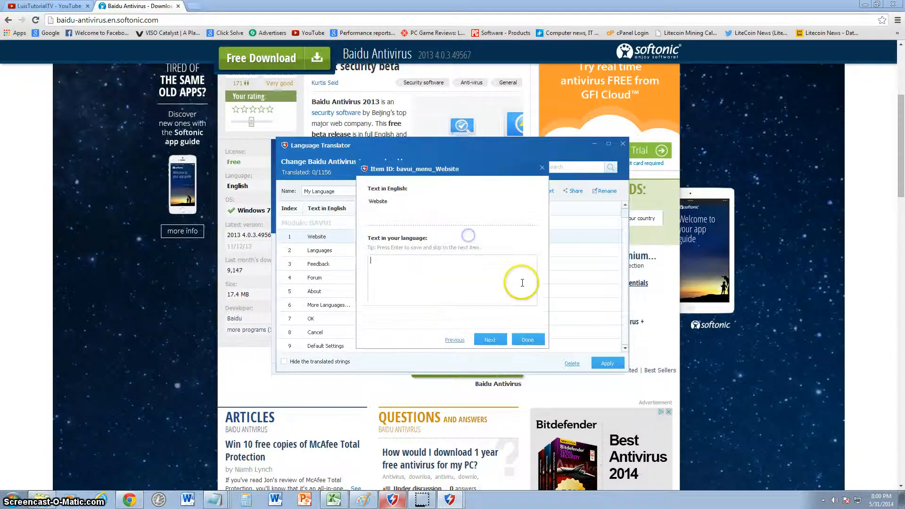
mouse_move(520, 283)
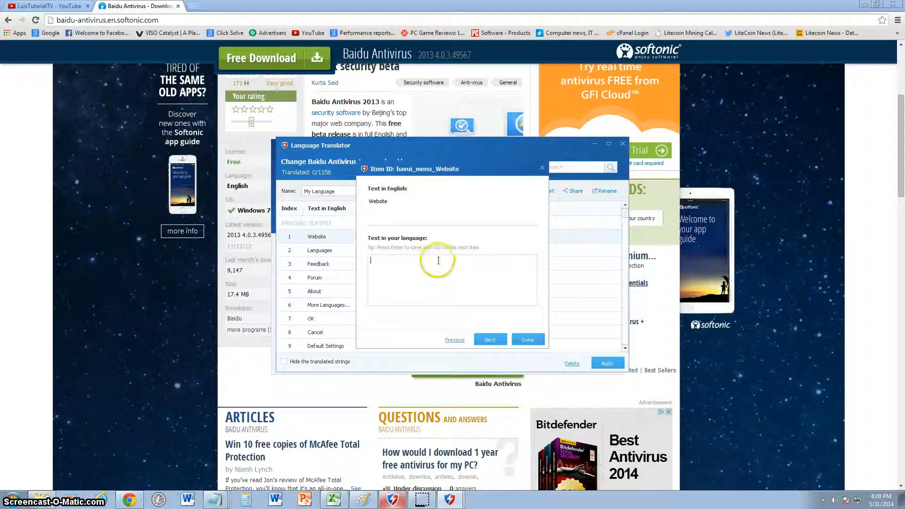
click(540, 168)
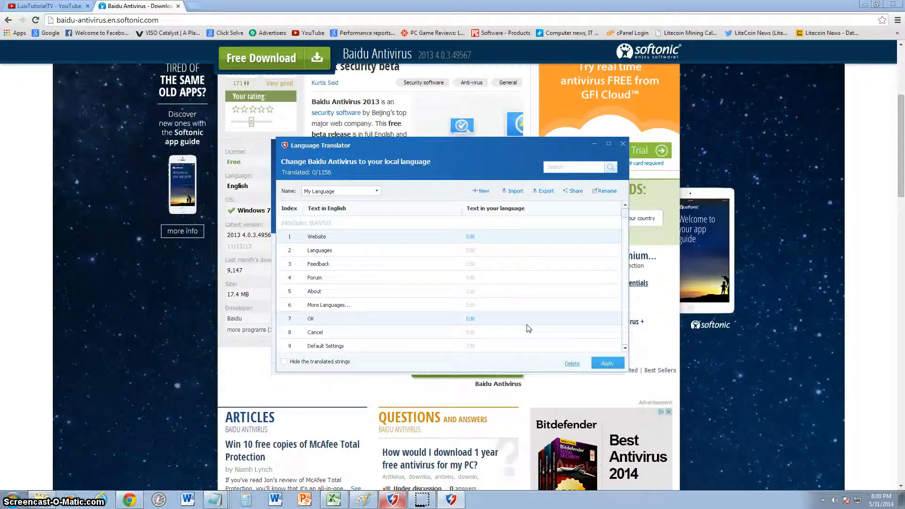
click(376, 191)
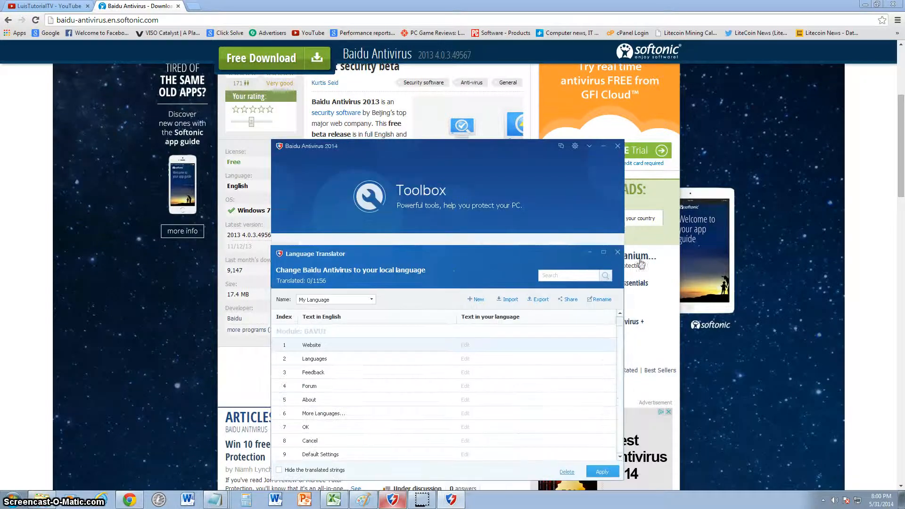
click(617, 252)
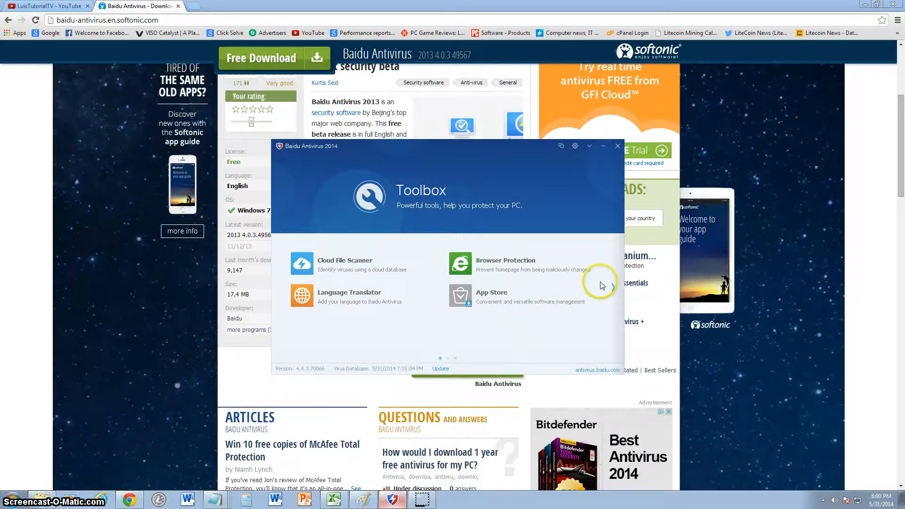
click(599, 287)
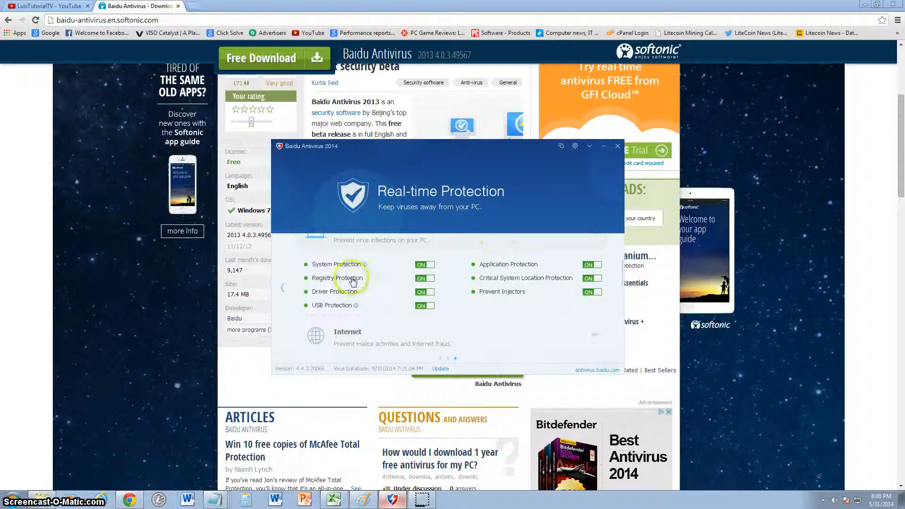
mouse_move(362, 291)
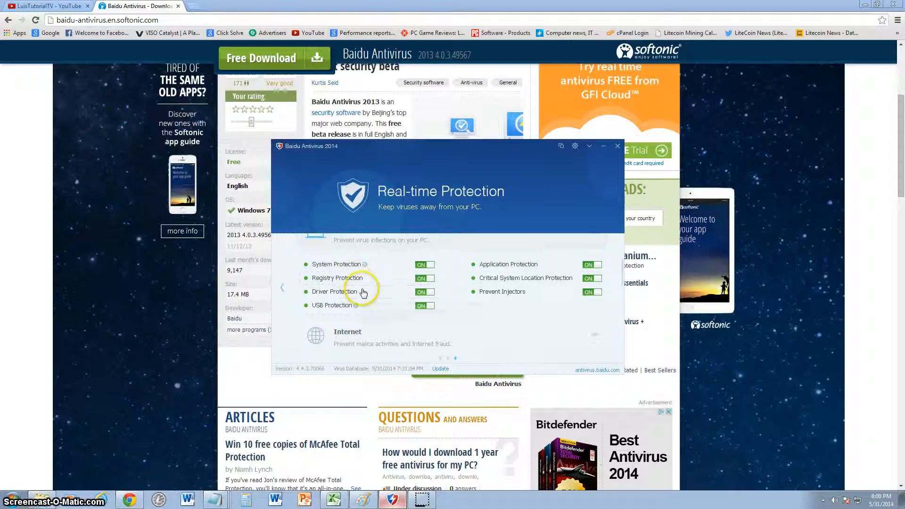
mouse_move(555, 283)
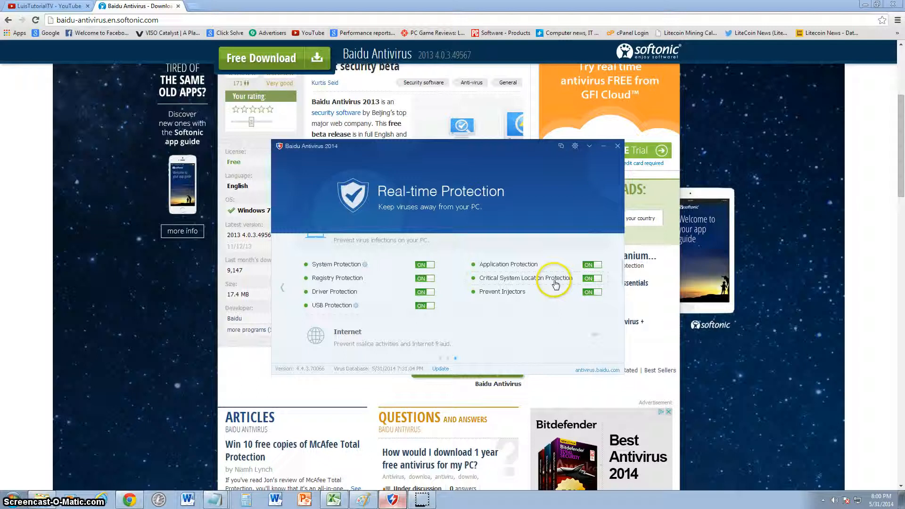
mouse_move(553, 311)
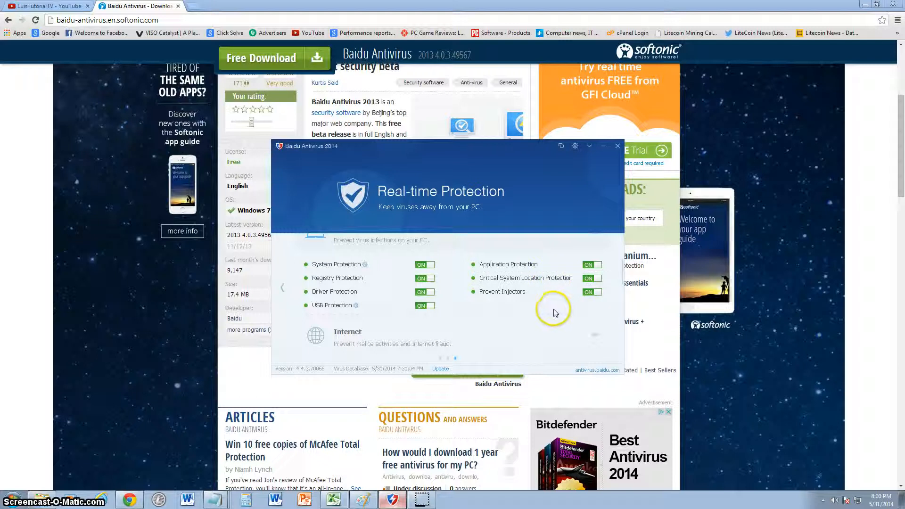
mouse_move(512, 293)
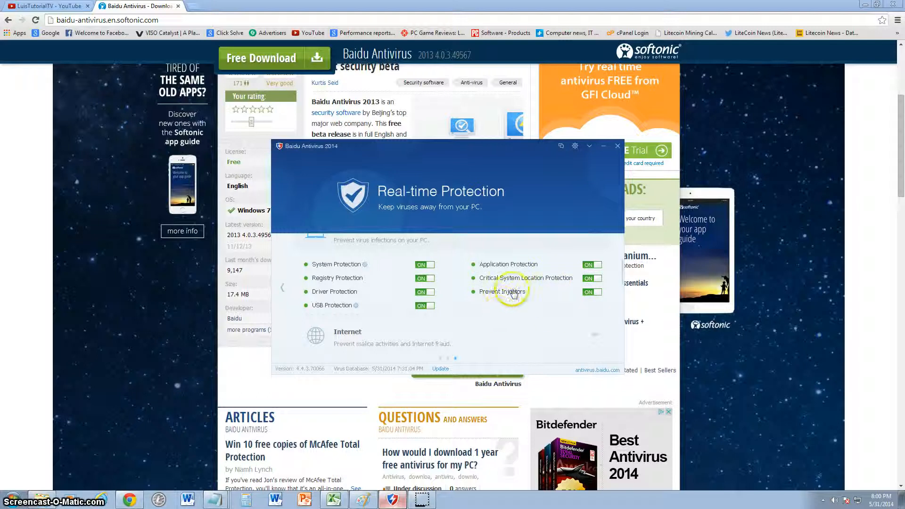
mouse_move(508, 294)
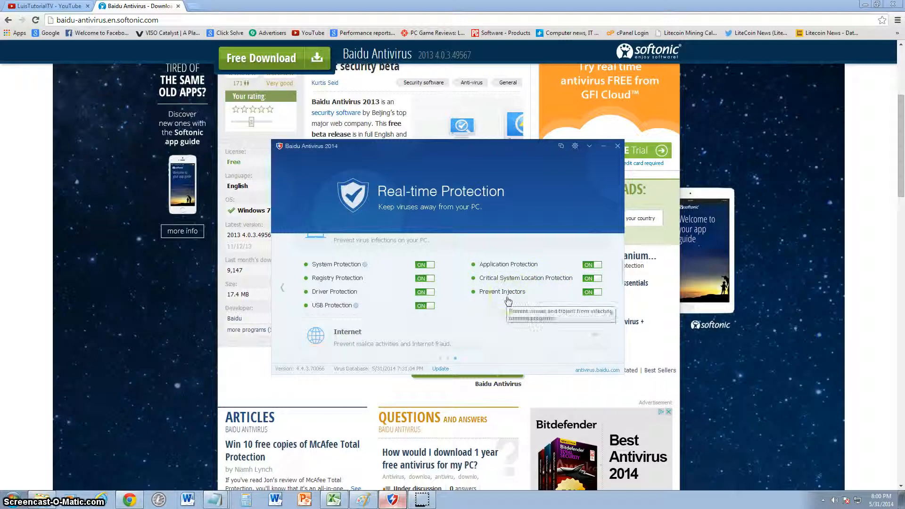
mouse_move(524, 341)
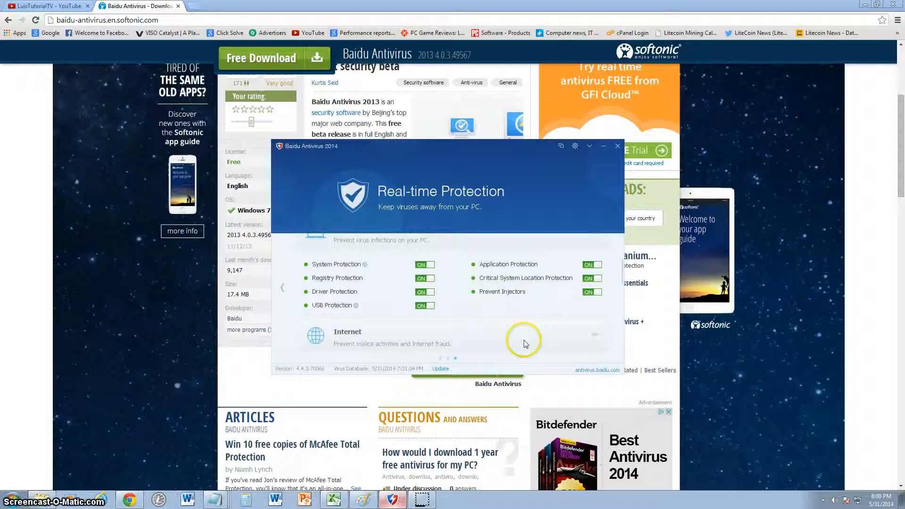
Return from Real-time Protection to the scan types page.
click(283, 287)
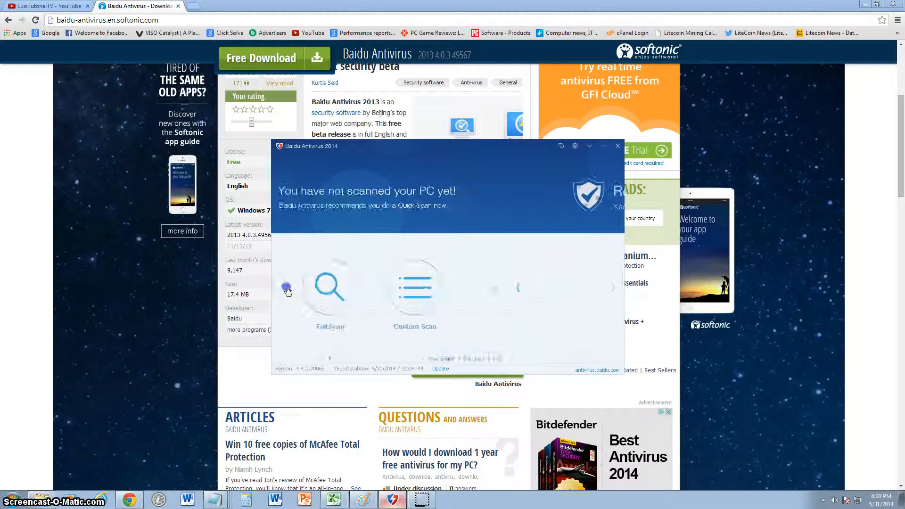
Schedule a weekly Quick Scan on Sunday at 12:00 in Settings and save.
click(575, 146)
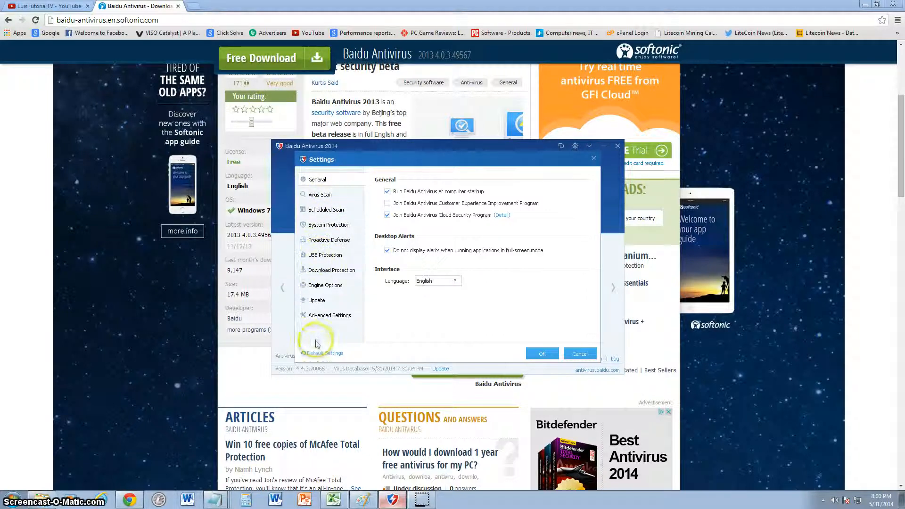
click(329, 225)
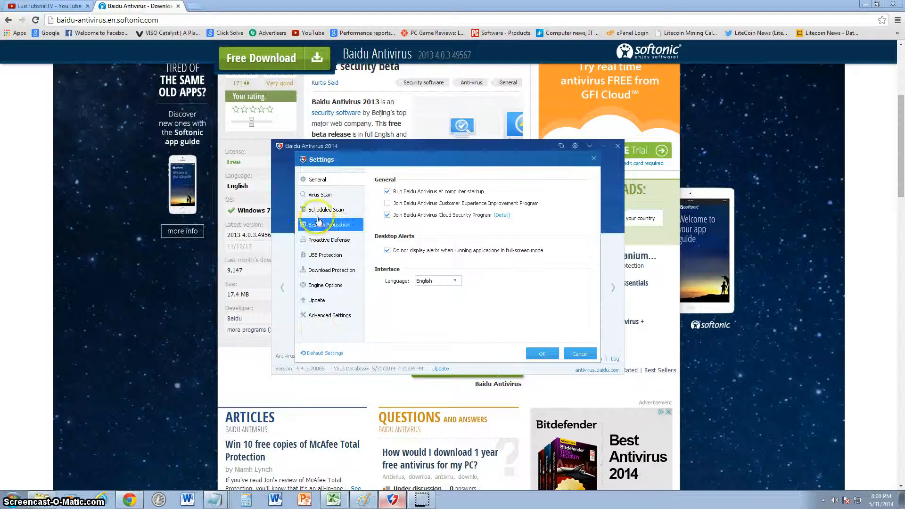
click(325, 209)
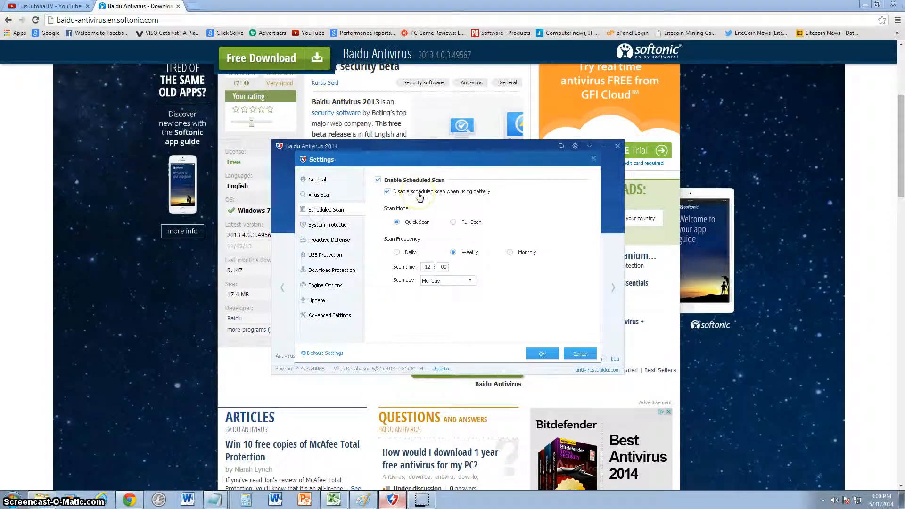
click(378, 180)
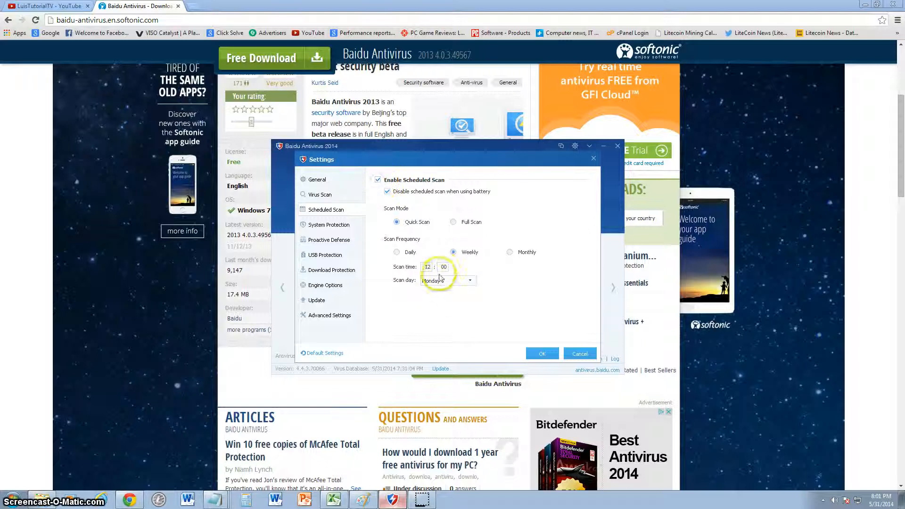
click(470, 280)
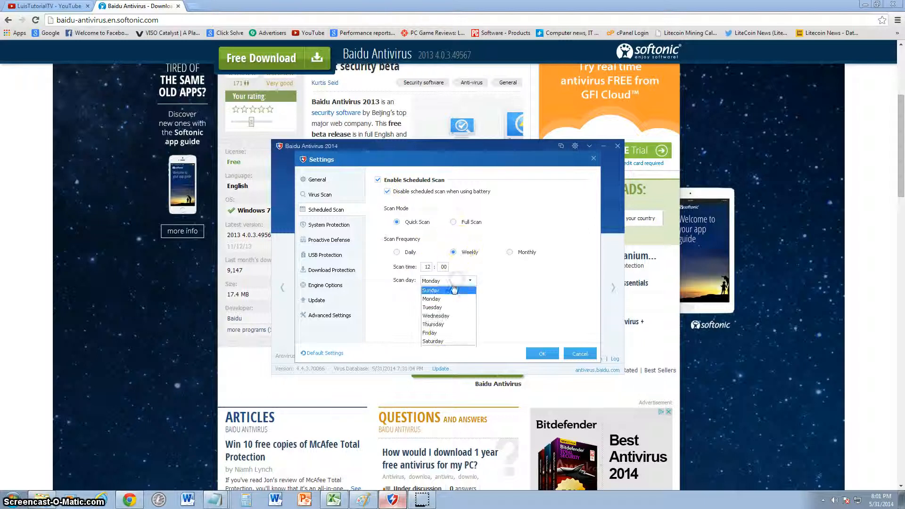
click(431, 290)
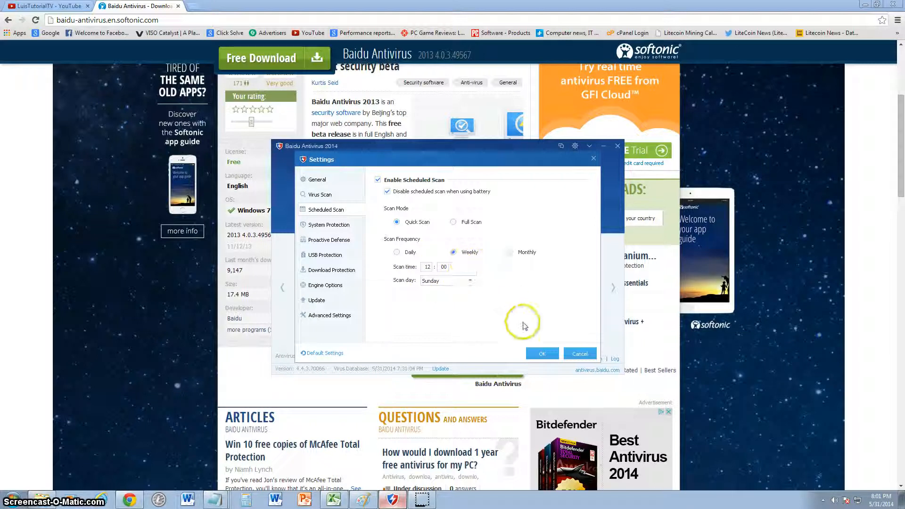
mouse_move(527, 328)
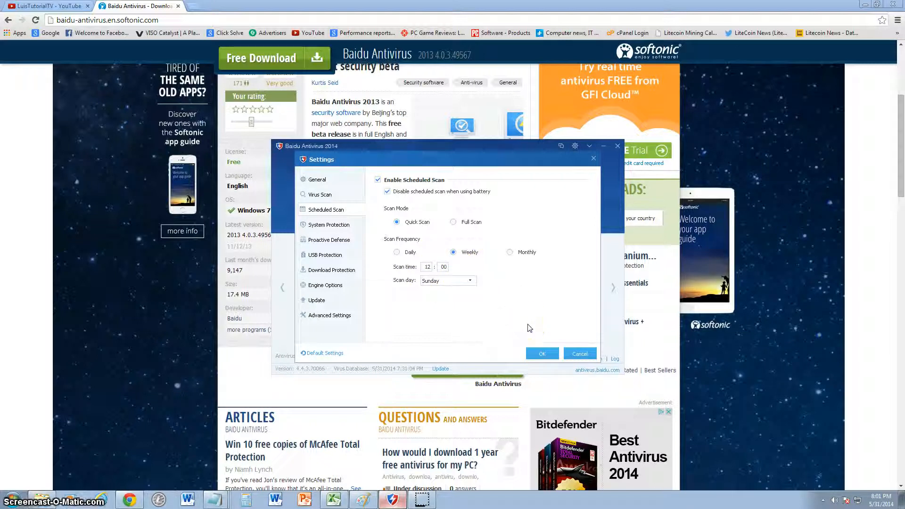
mouse_move(536, 356)
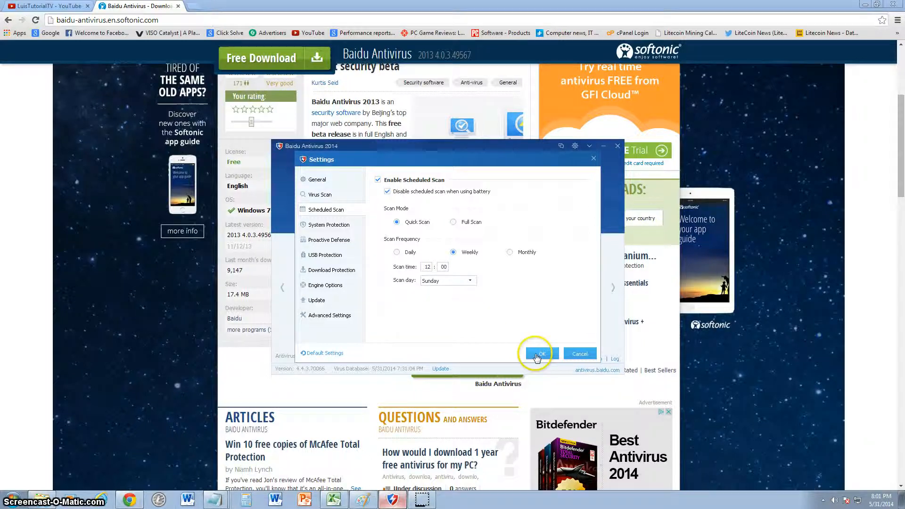
click(538, 353)
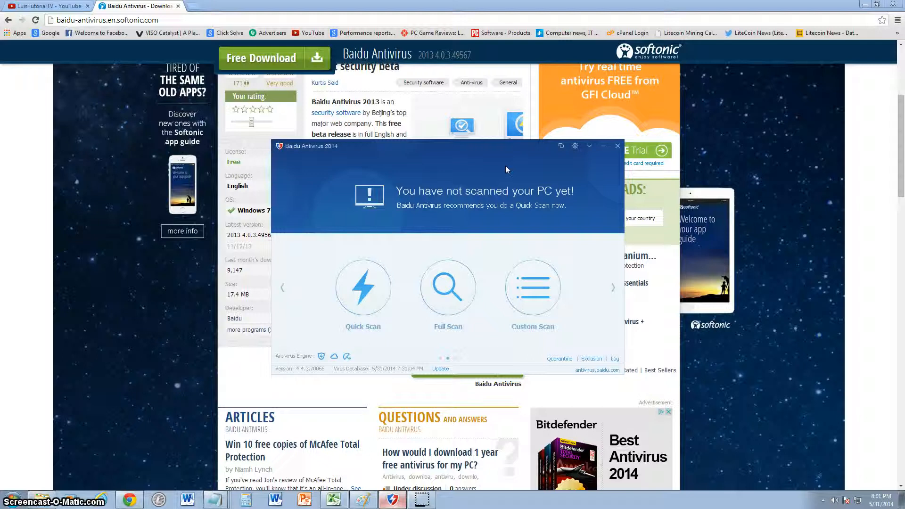
mouse_move(574, 146)
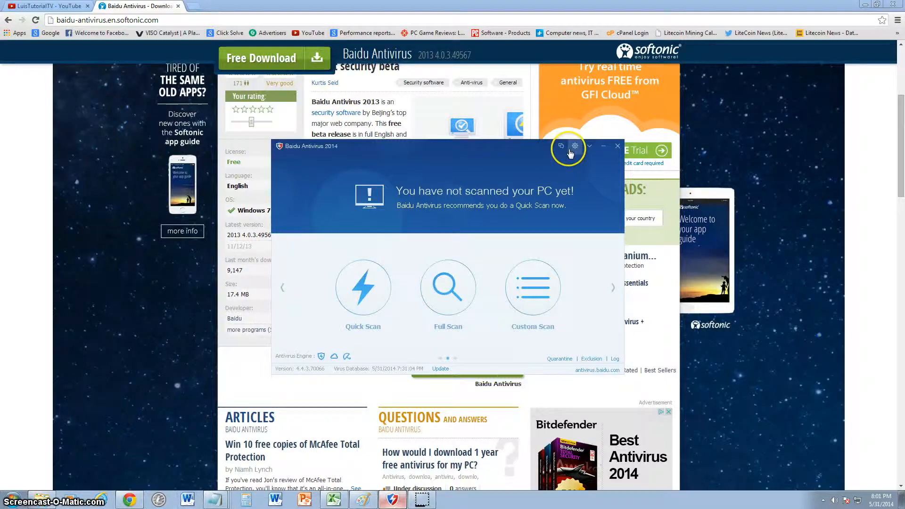
click(574, 145)
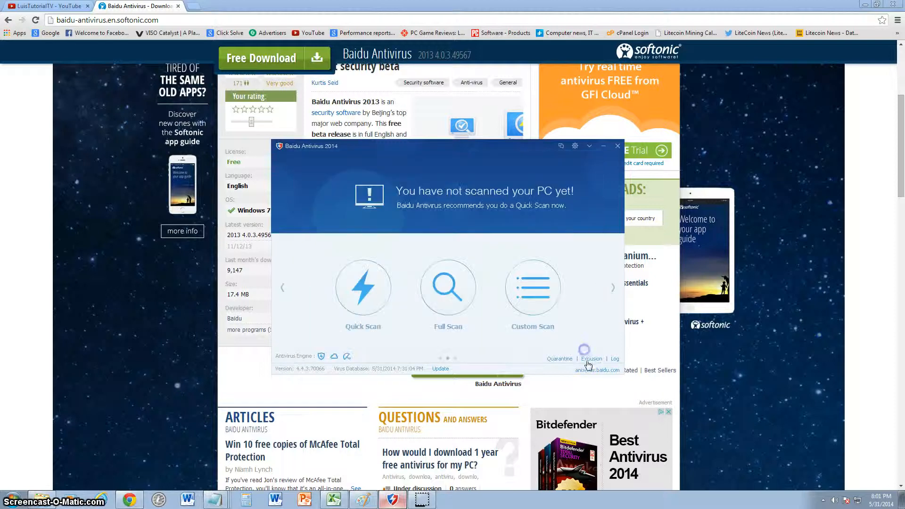
click(591, 358)
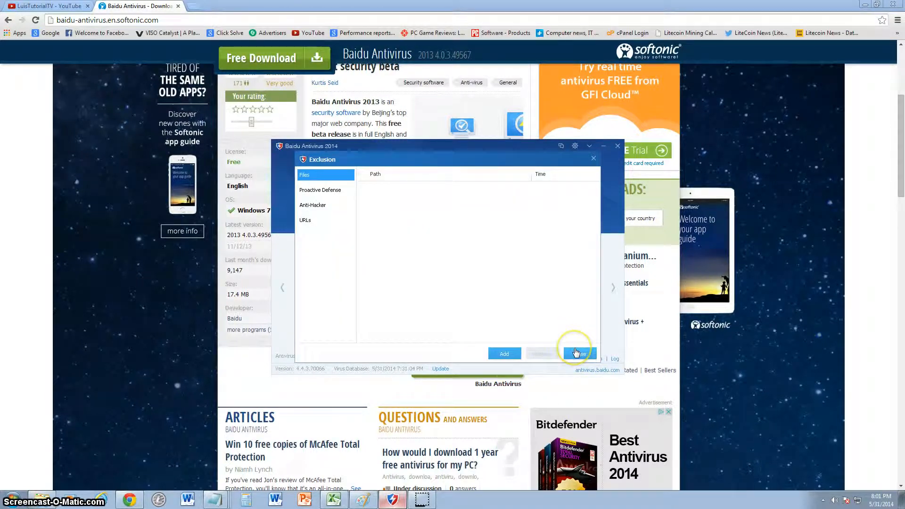
click(577, 353)
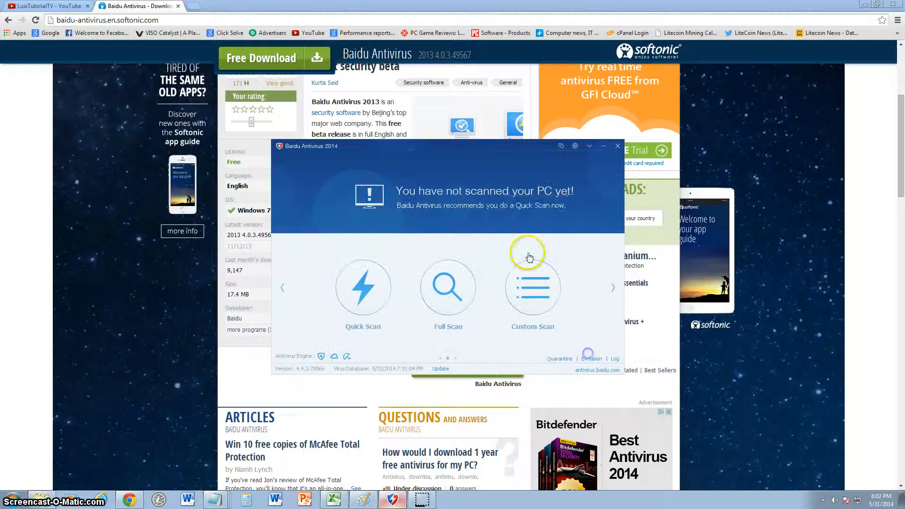
click(532, 287)
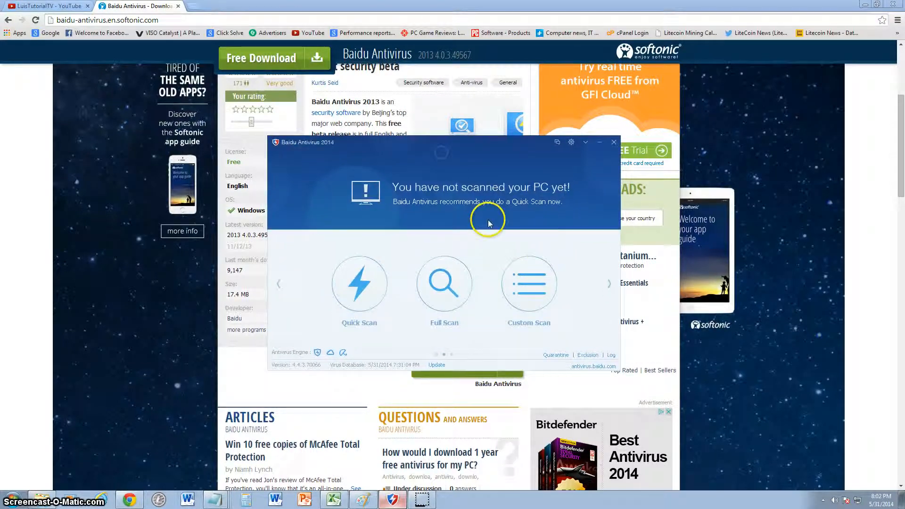
mouse_move(541, 247)
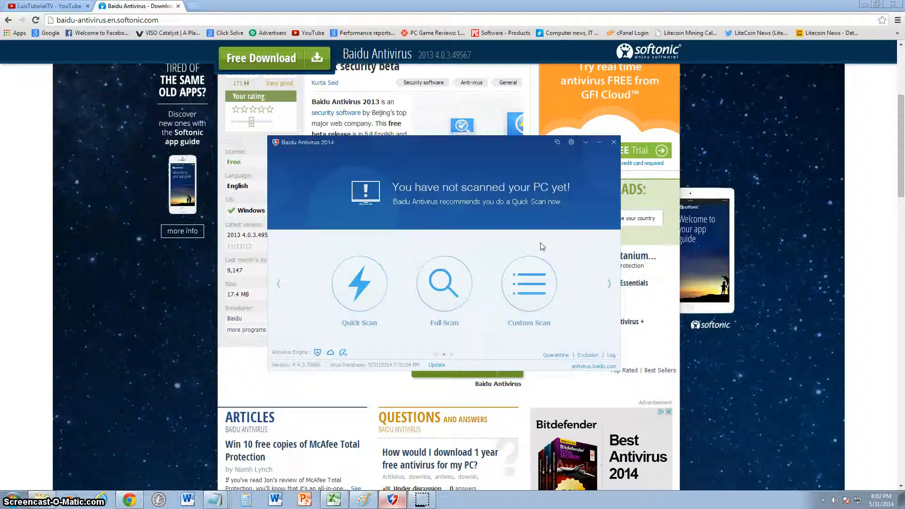
mouse_move(355, 300)
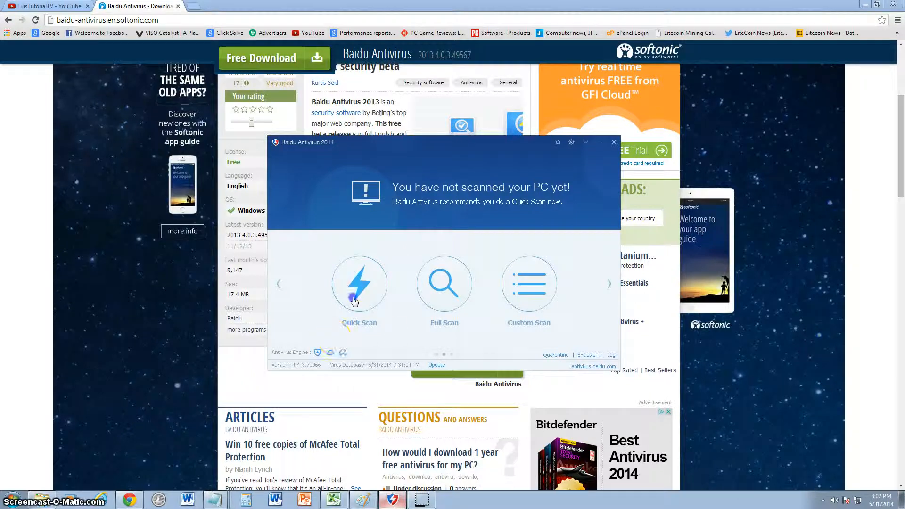
click(358, 282)
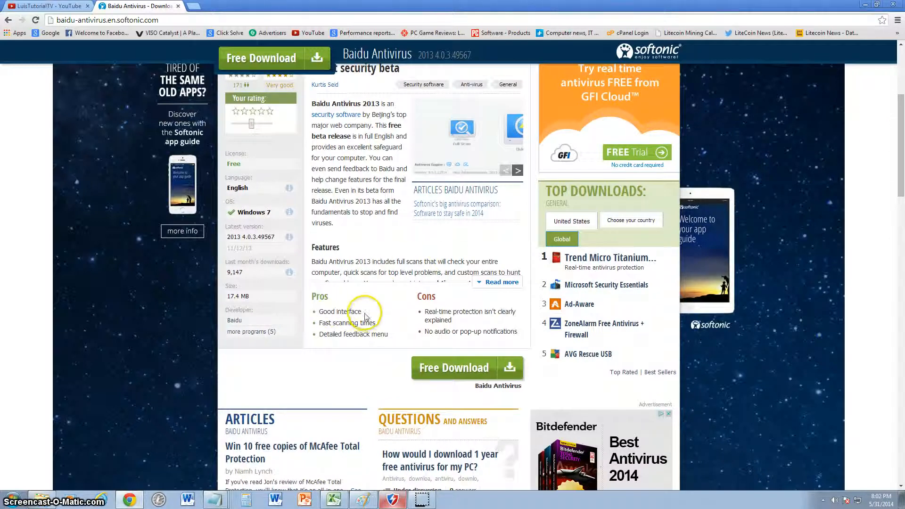
Highlight Softonic's pros like Fast scanning times, then restore the running quick scan.
double_click(340, 311)
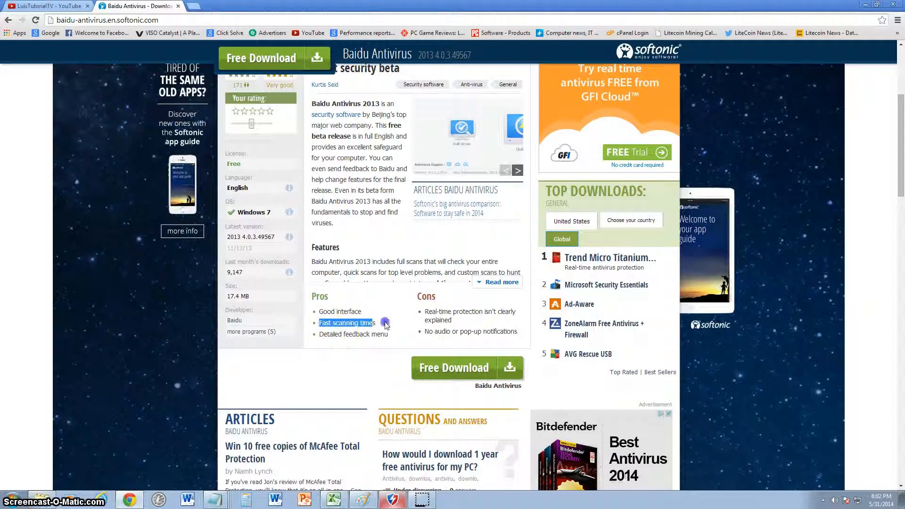
double_click(353, 334)
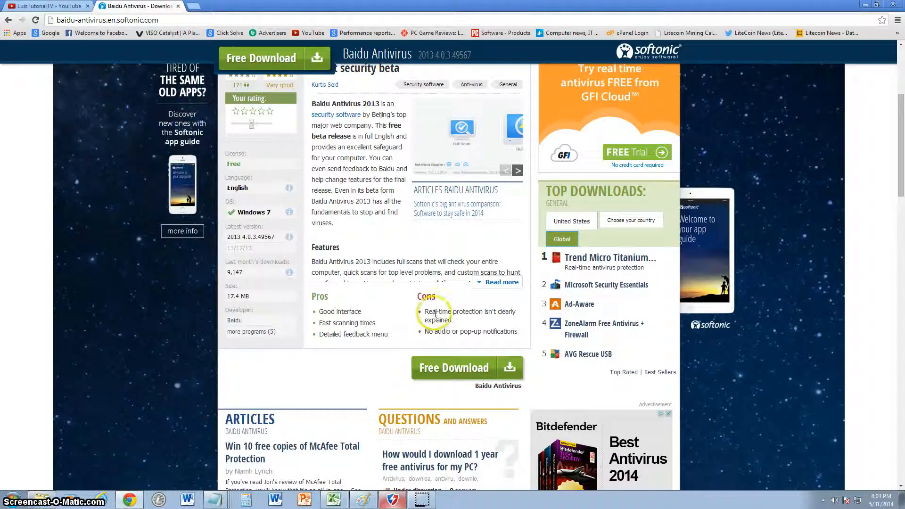
mouse_move(499, 321)
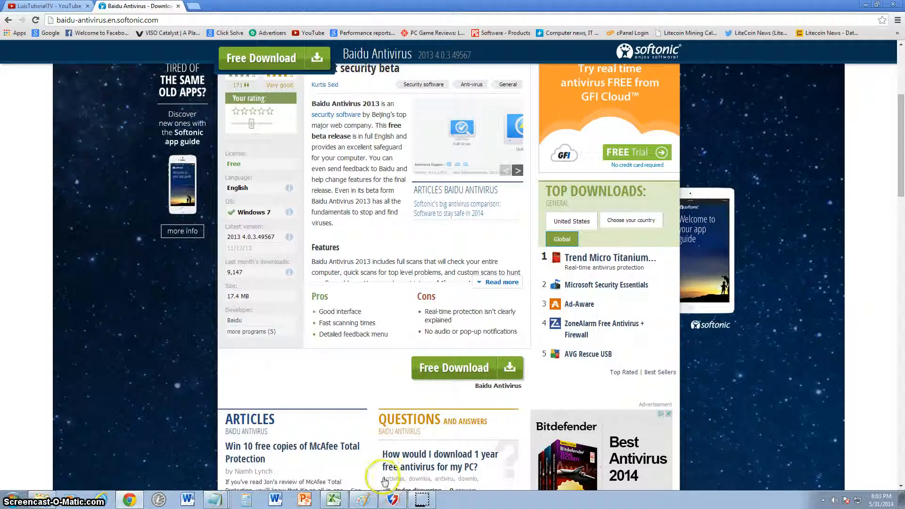
click(391, 500)
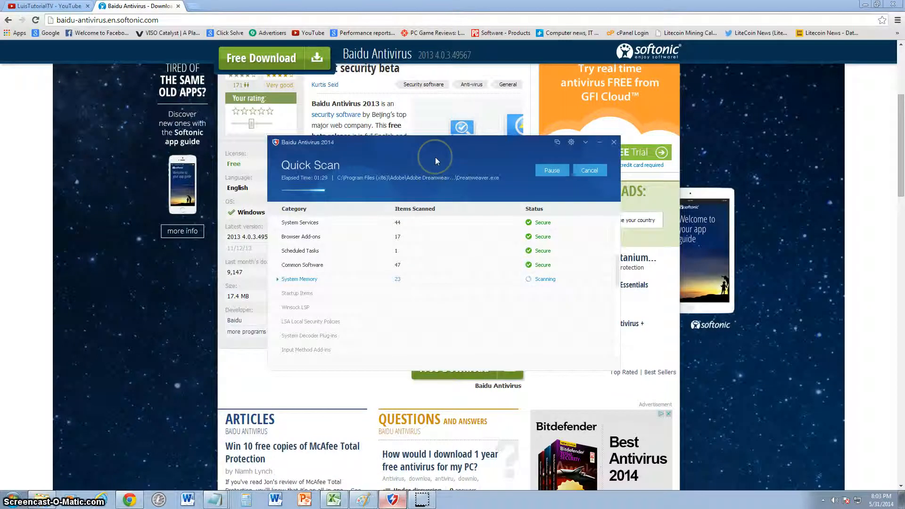